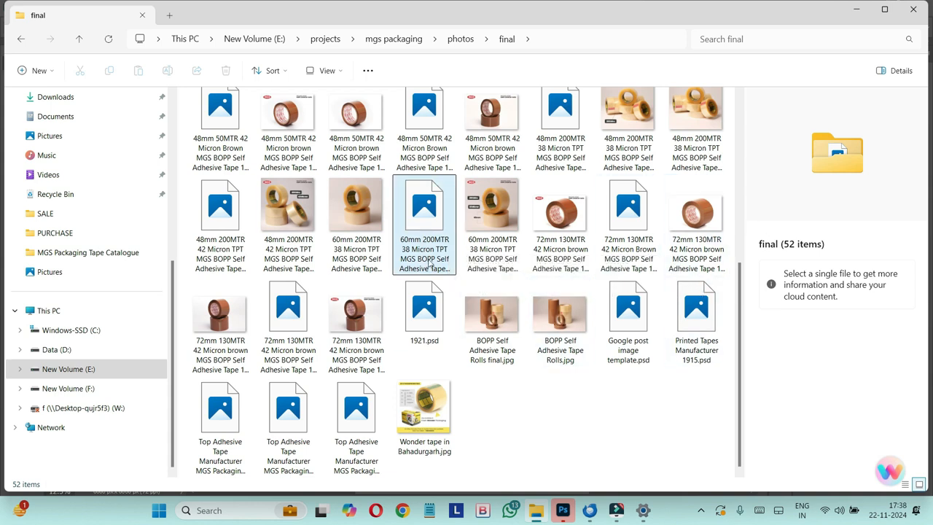
# Step: View the 1912 tape PSD file's details and try opening it from File Explorer
pyautogui.click(424, 211)
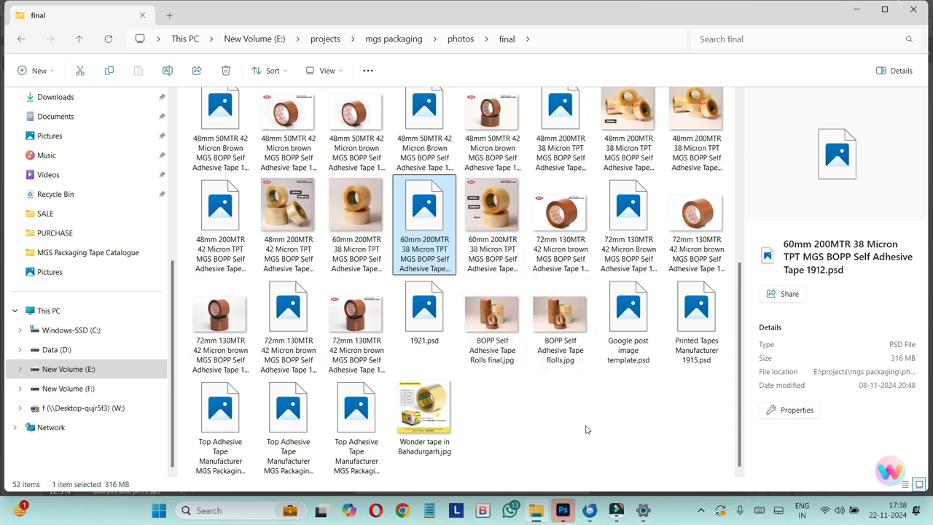
pyautogui.moveTo(513, 376)
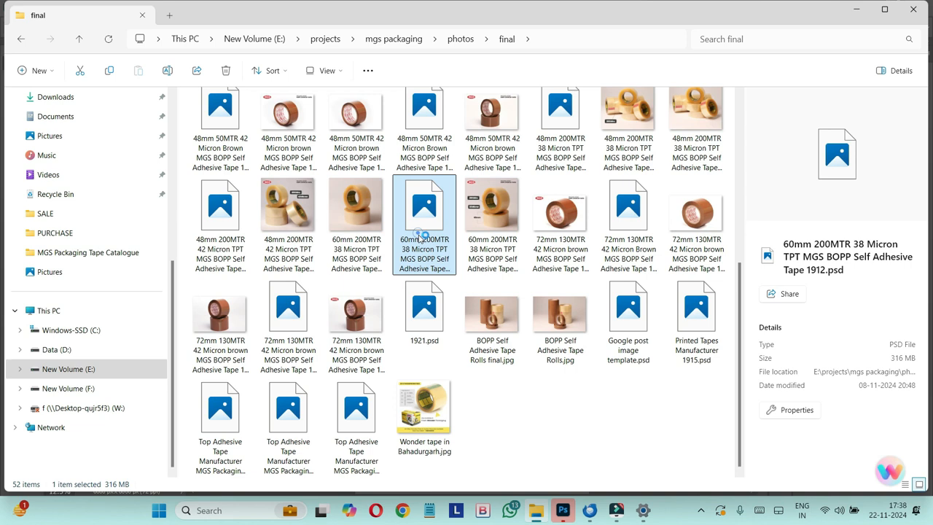
pyautogui.doubleClick(424, 212)
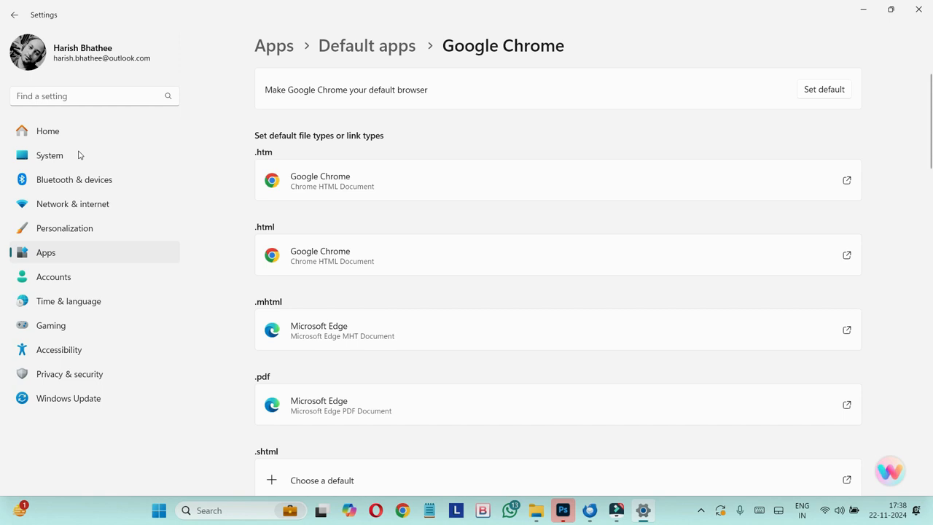
# Step: Search settings for 'dea' and reach Default apps, ready to look up a file type
pyautogui.click(88, 96)
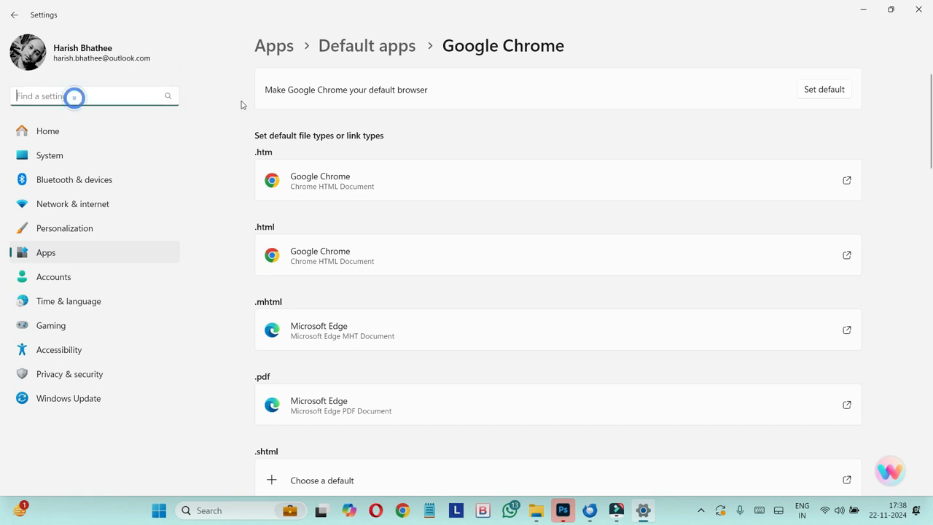
pyautogui.write('dea')
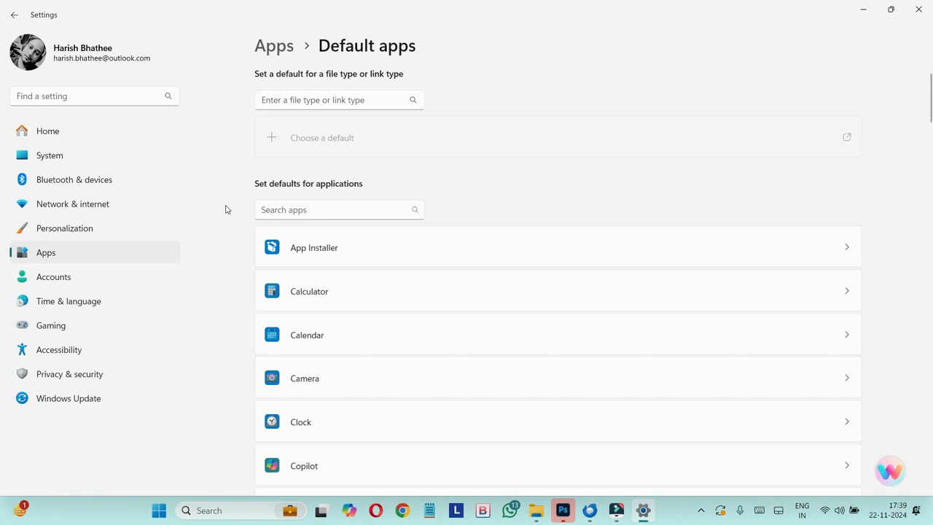
pyautogui.scroll(3)
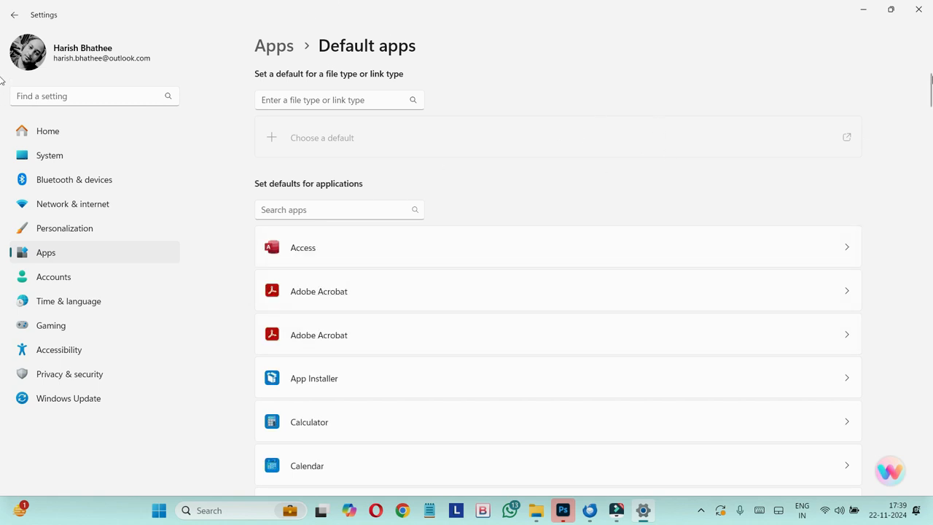
pyautogui.click(335, 100)
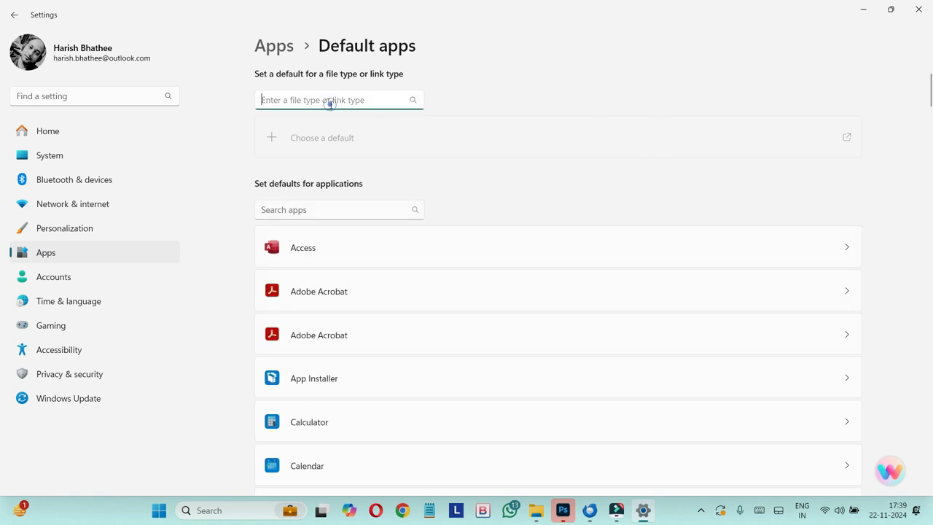
# Step: Look up the .psd file type, showing photoshop.exe as its current default
pyautogui.write('.ps')
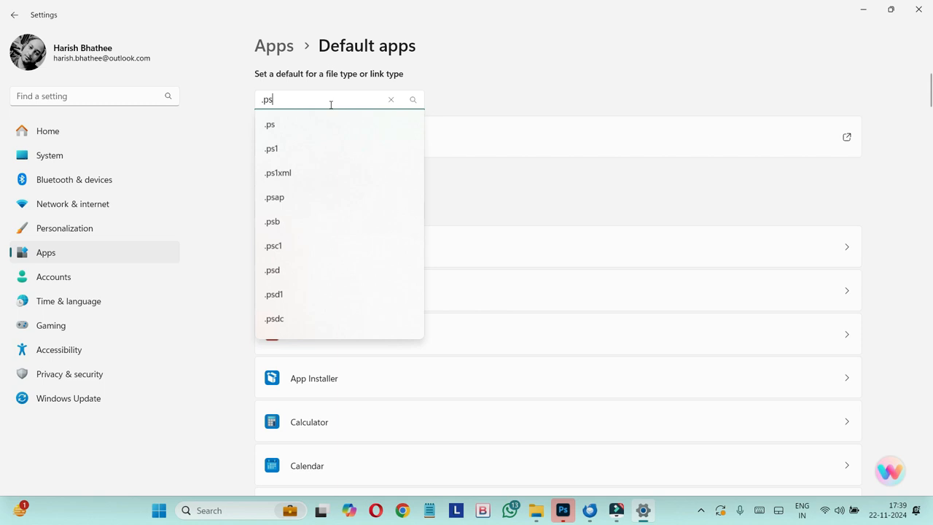
pyautogui.click(271, 270)
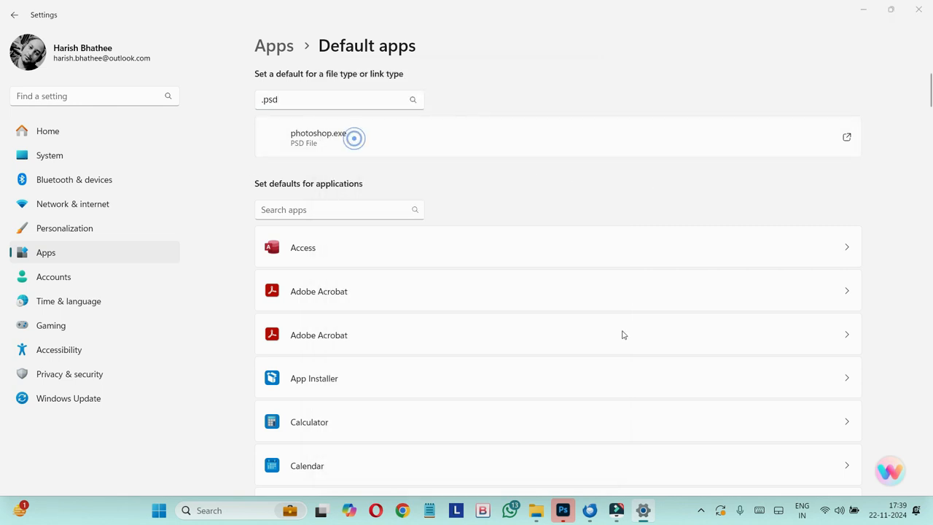
pyautogui.click(352, 137)
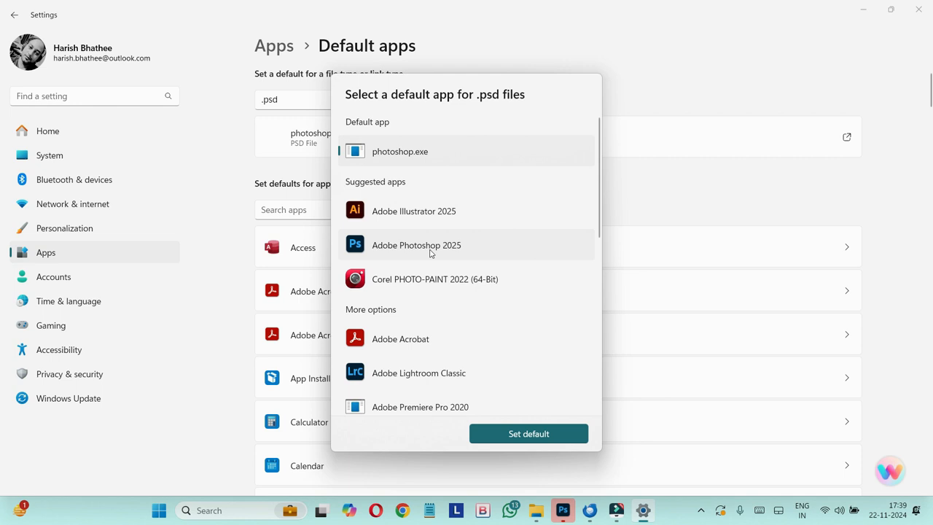
pyautogui.moveTo(454, 257)
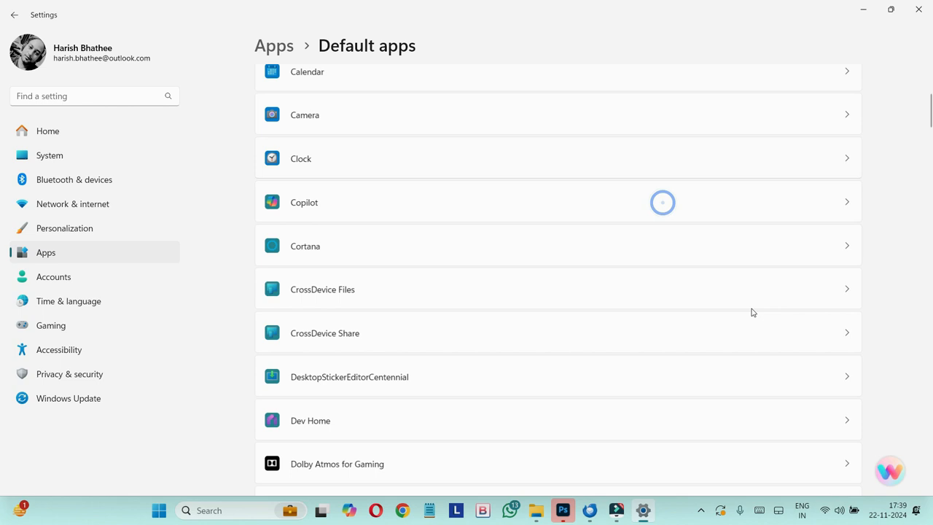
pyautogui.scroll(-3)
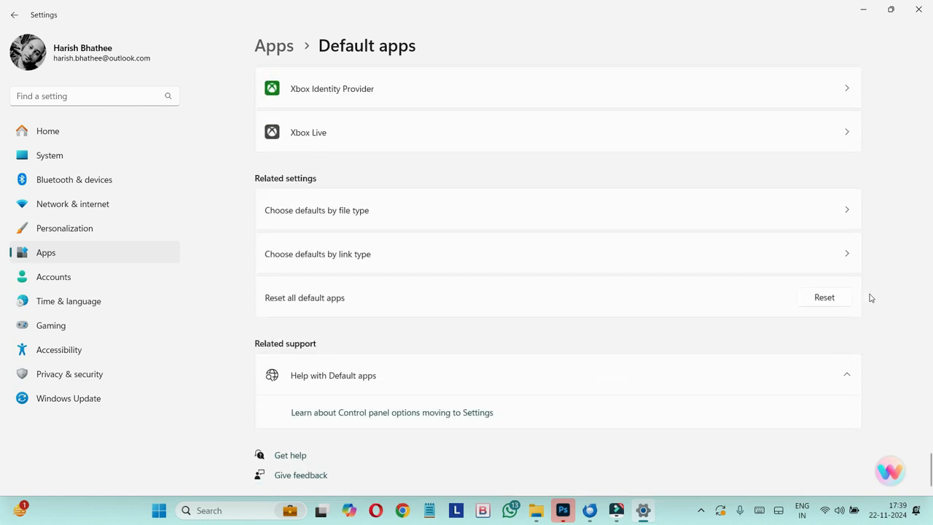
pyautogui.moveTo(350, 315)
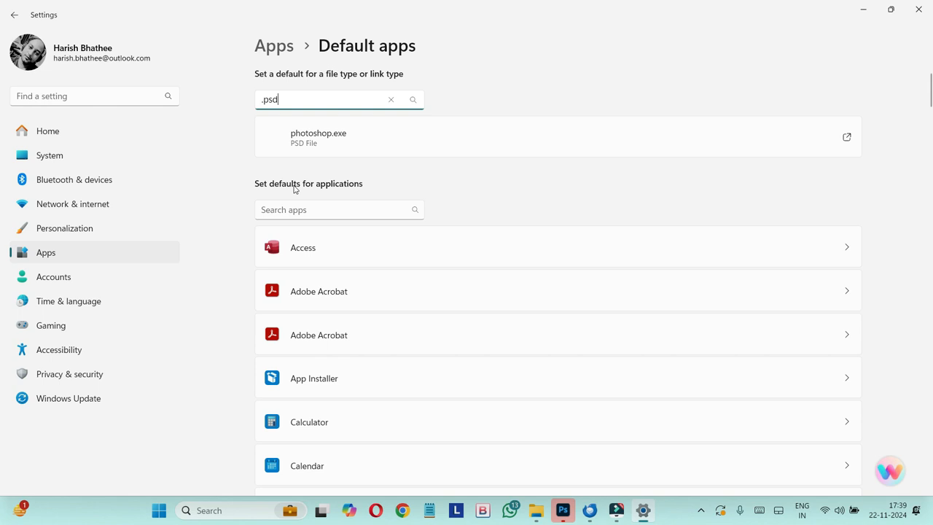
pyautogui.moveTo(181, 115)
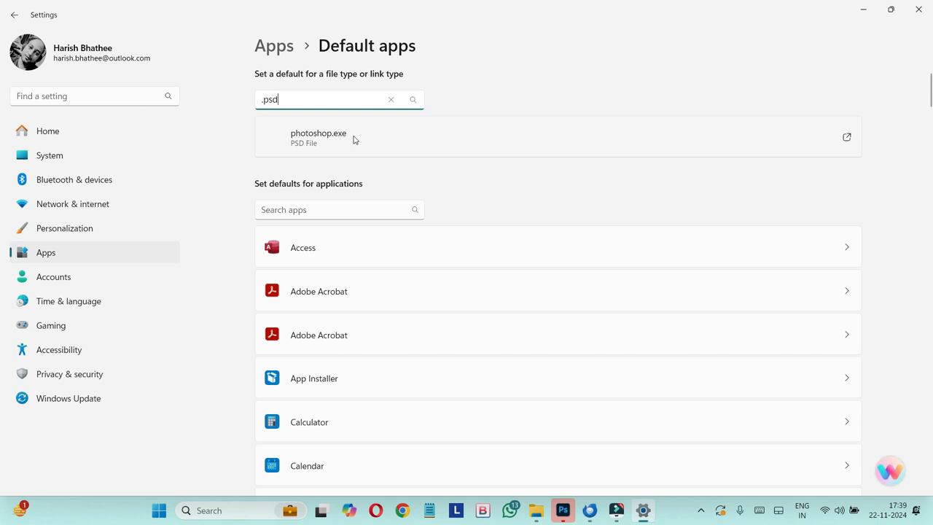
# Step: Bring up the default-app chooser for .psd files, listing Adobe Photoshop 2025
pyautogui.click(318, 137)
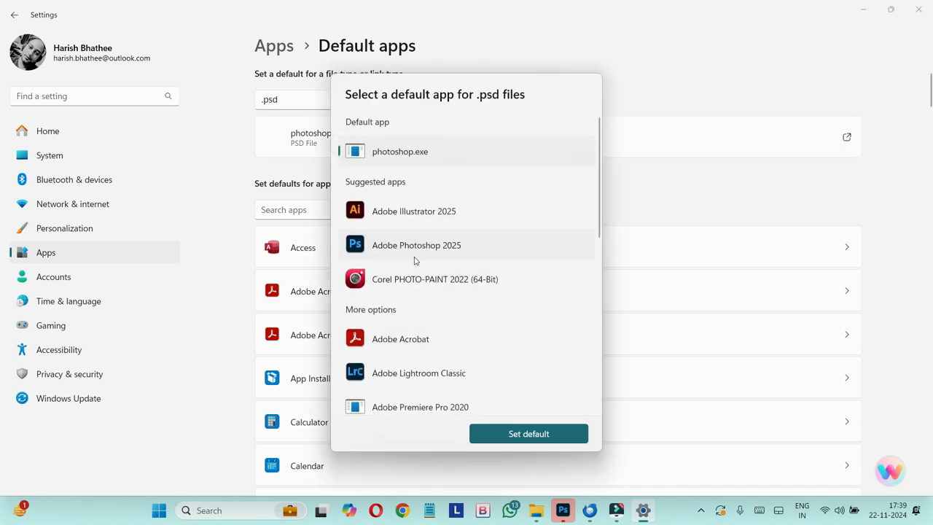
pyautogui.moveTo(423, 251)
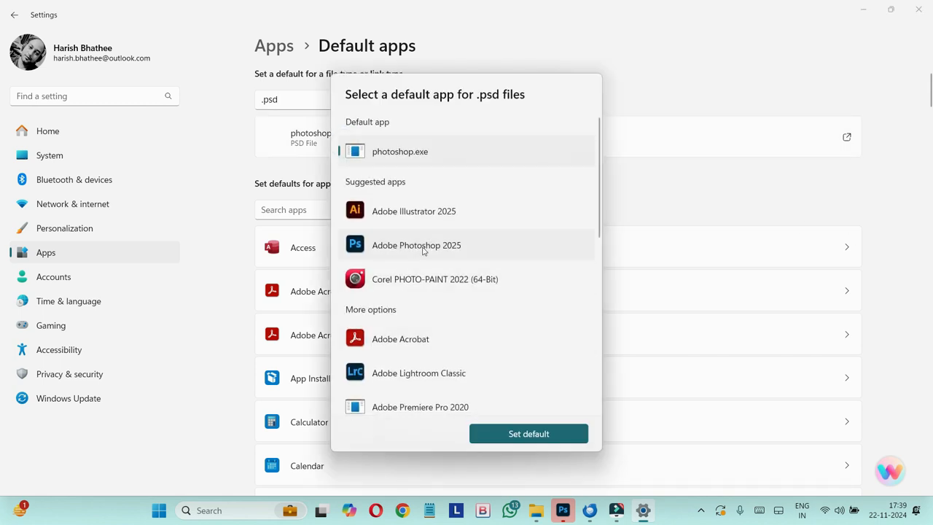
pyautogui.moveTo(653, 204)
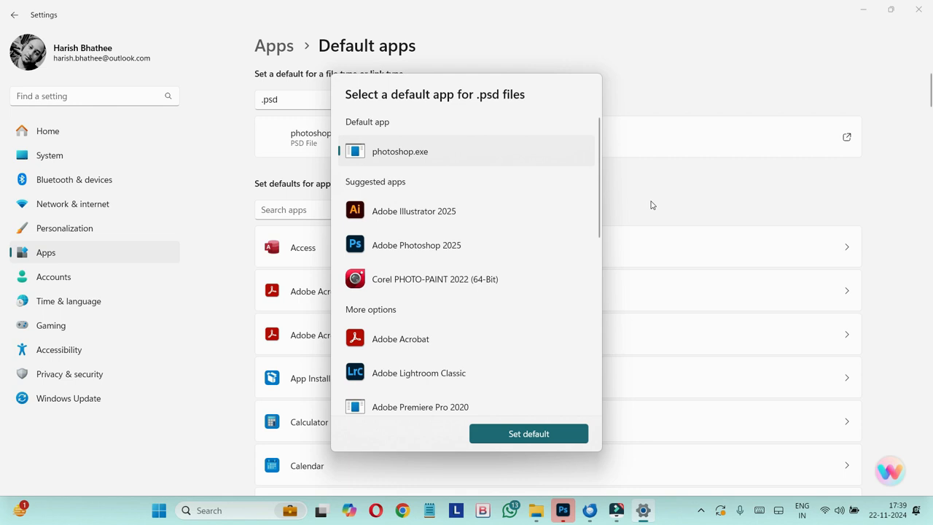
pyautogui.moveTo(663, 134)
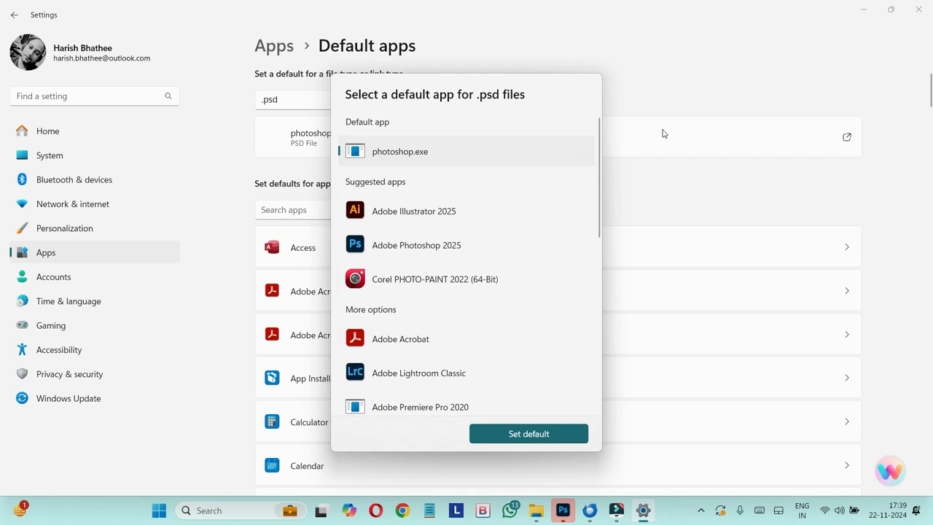
pyautogui.moveTo(895, 201)
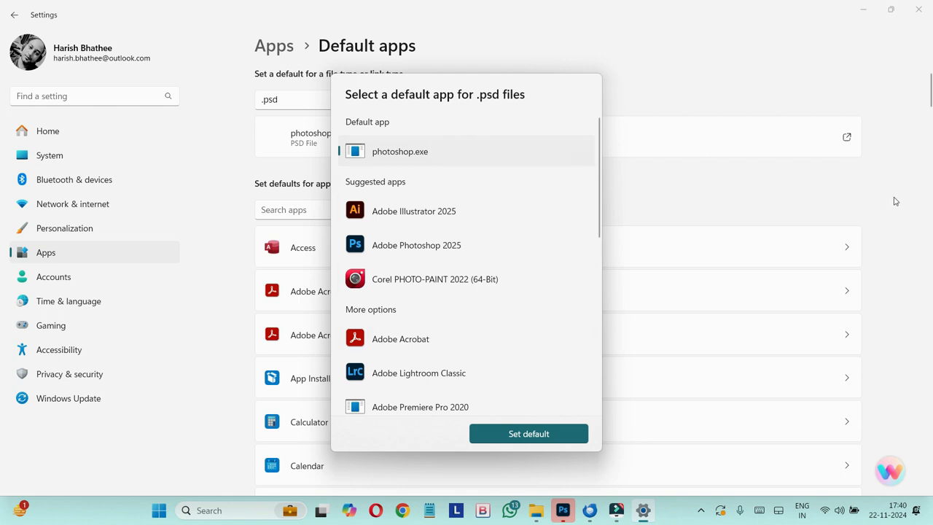